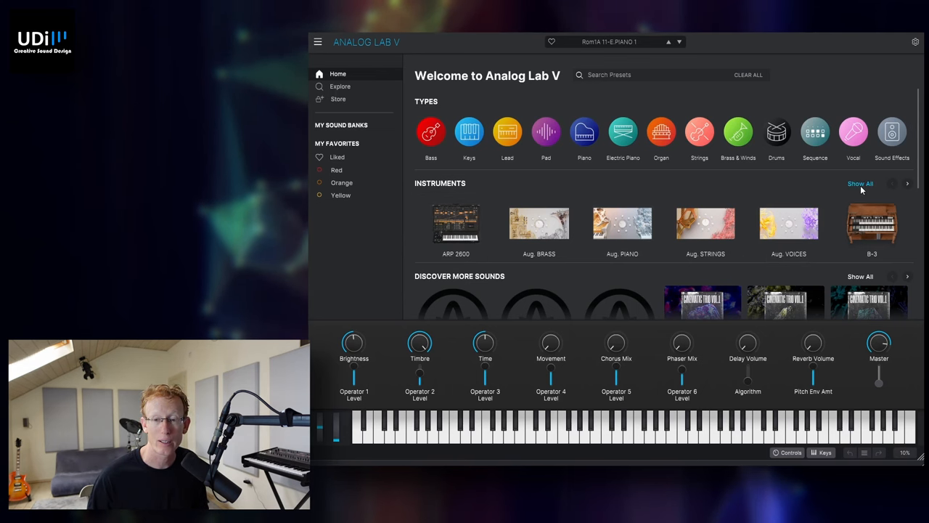
- Show every available instrument and scroll the grid down to Aug. STRINGS
{"action": "left_click", "coordinate": [859, 183]}
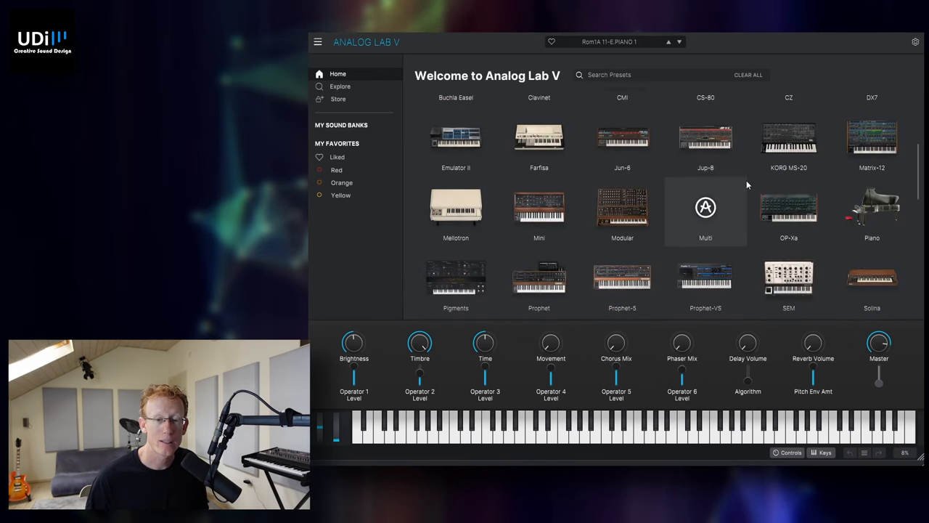
{"action": "scroll", "scroll_direction": "down", "scroll_amount": 3}
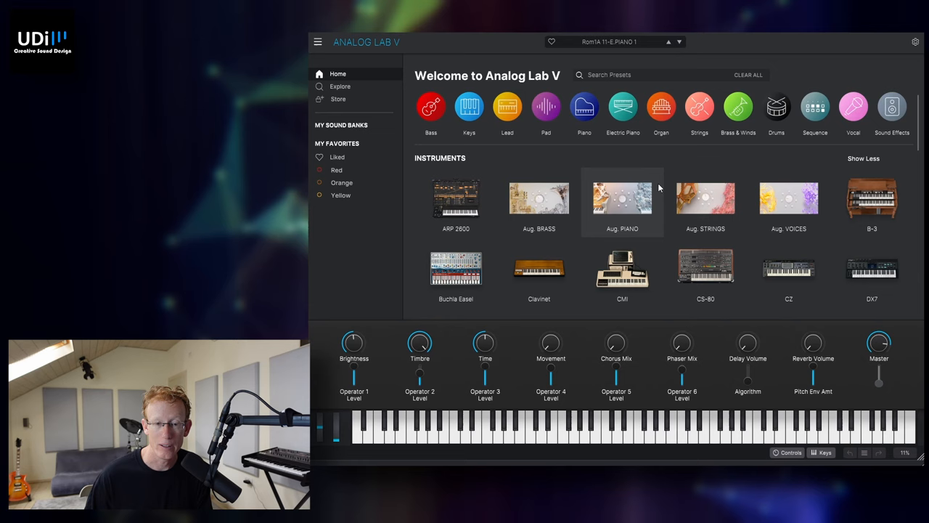
{"action": "scroll", "scroll_direction": "down", "scroll_amount": 3}
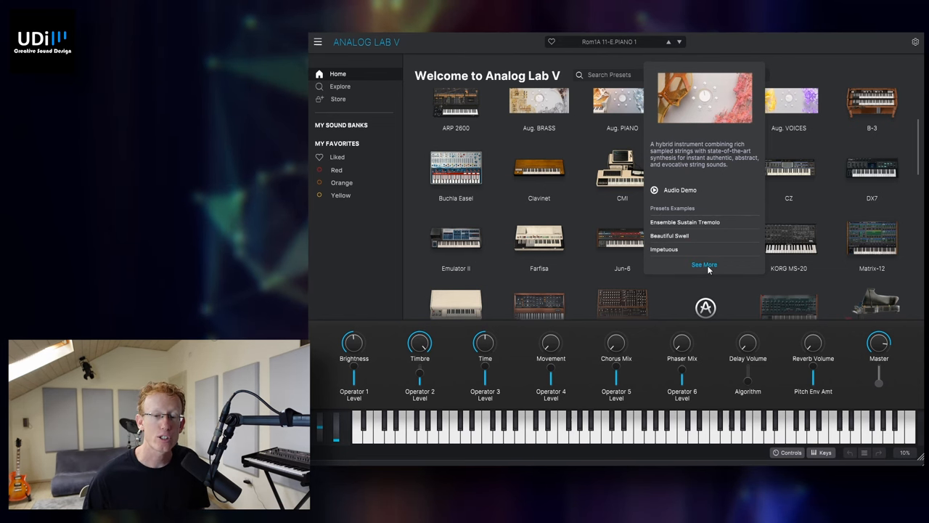
- Load Aug. STRINGS with its Ensemble Sustain Tremolo preset and view the instrument panel
{"action": "left_click", "coordinate": [704, 264]}
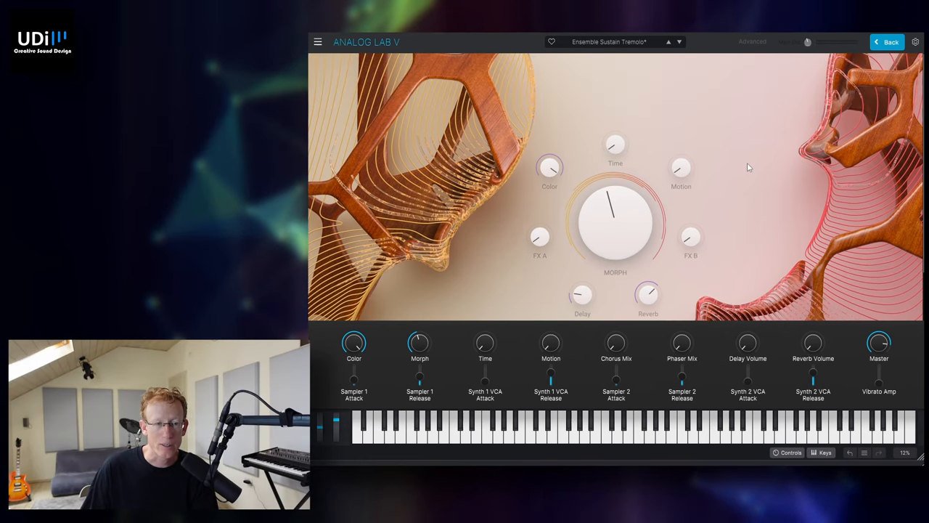
{"action": "left_click", "coordinate": [752, 40]}
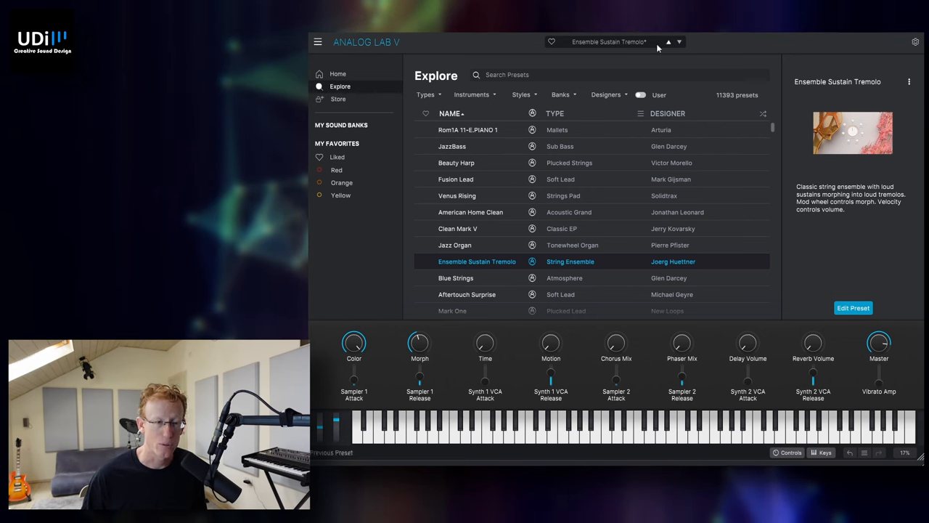
- Switch the Explore filters through Instruments, Styles and Banks, ending on the sound bank list
{"action": "left_click", "coordinate": [471, 94]}
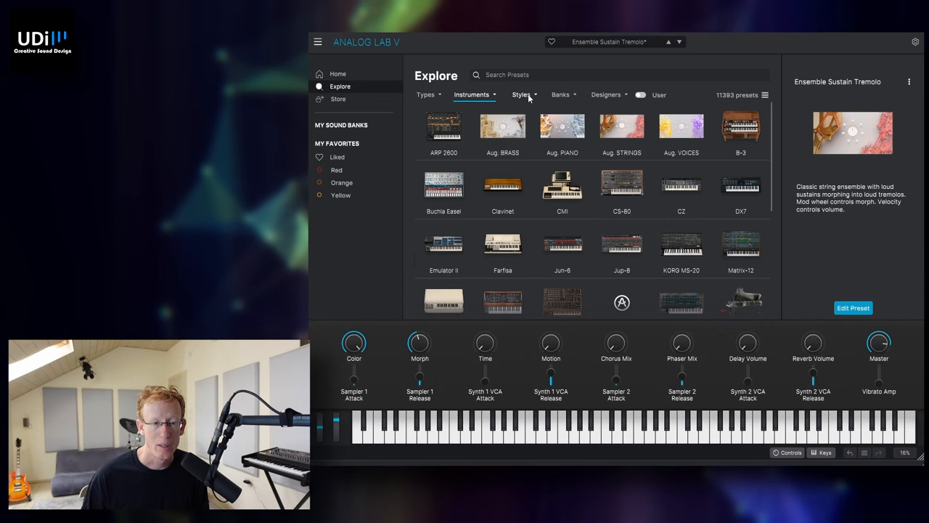
{"action": "left_click", "coordinate": [521, 94]}
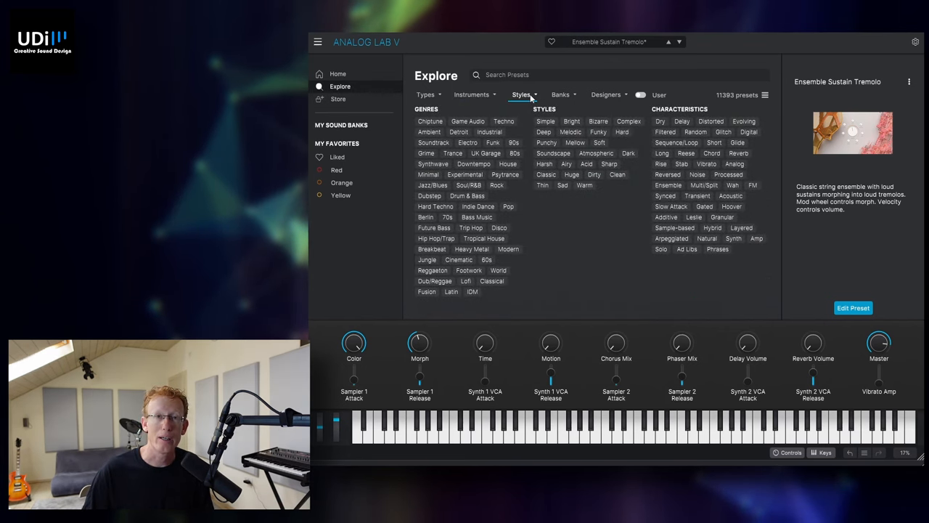
{"action": "left_click", "coordinate": [560, 94]}
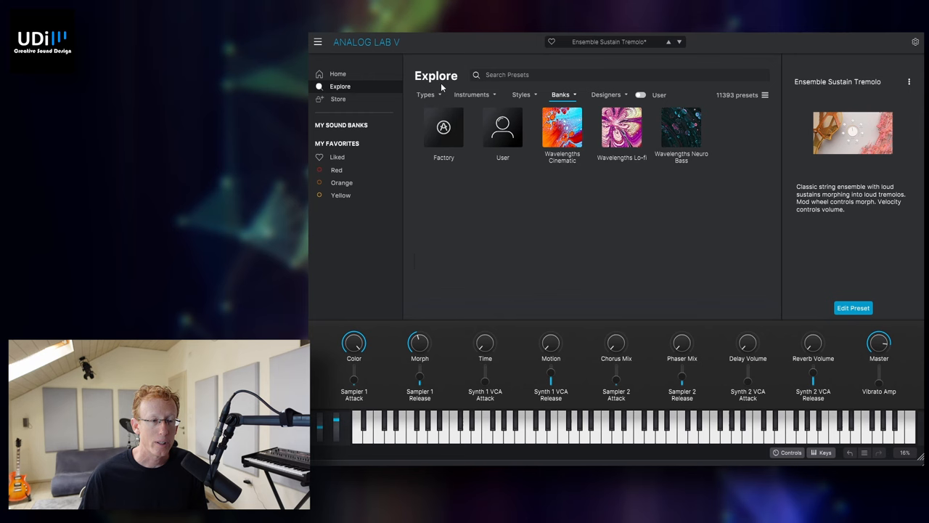
- Browse the Arturia Sound Store's latest banks, then return to the Home page
{"action": "left_click", "coordinate": [338, 98]}
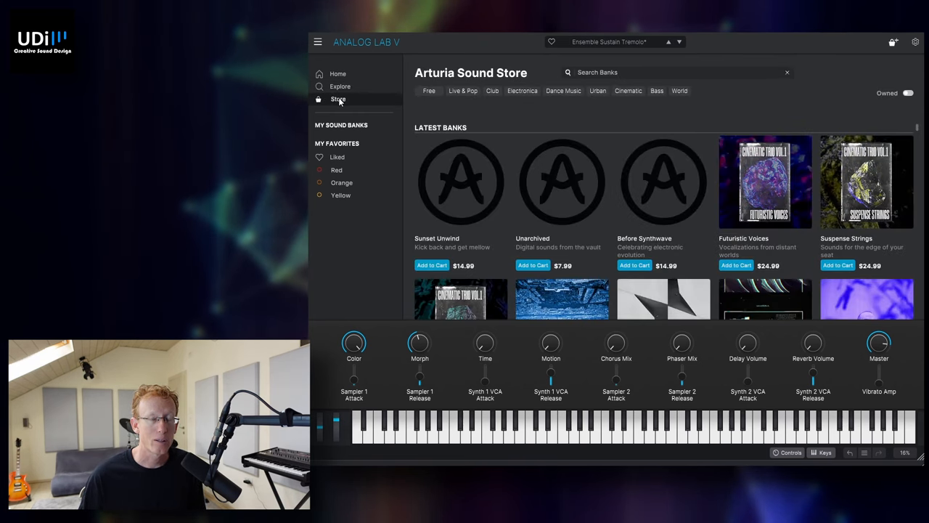
{"action": "scroll", "scroll_direction": "down", "scroll_amount": 3}
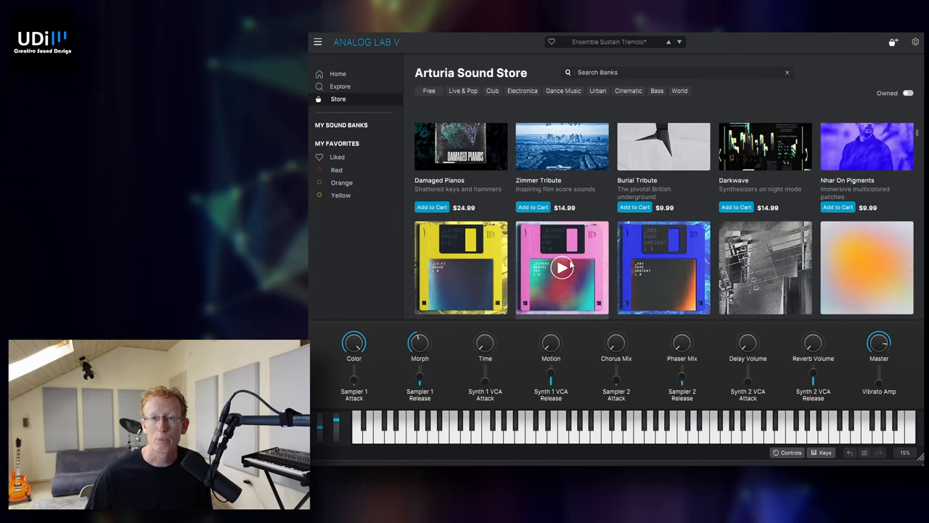
{"action": "scroll", "scroll_direction": "down", "scroll_amount": 3}
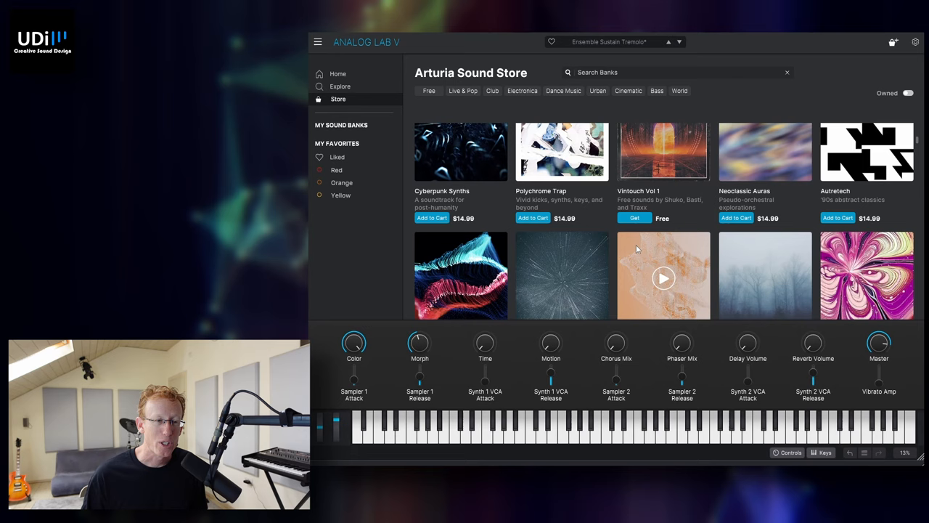
{"action": "left_click", "coordinate": [340, 86]}
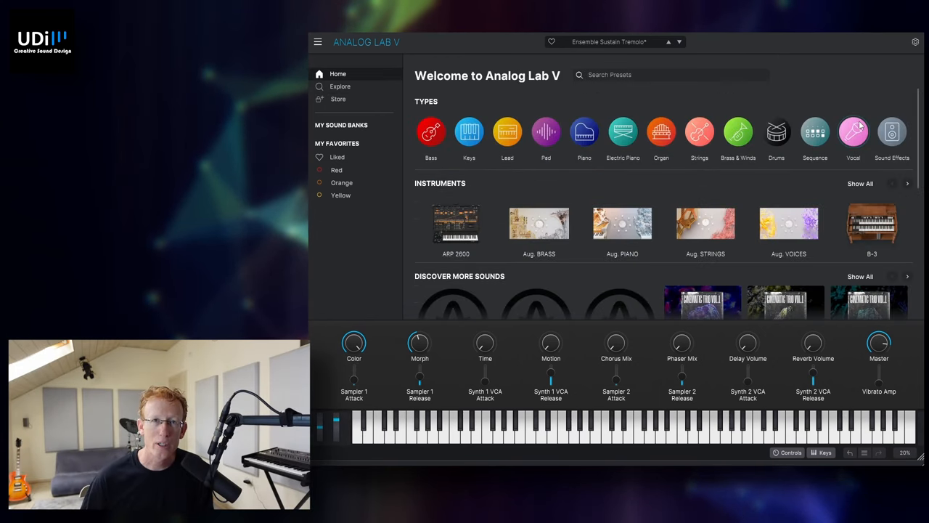
- Scroll the Home page down to the Sound Banks section with Wavelengths Neuro Bass
{"action": "scroll", "scroll_direction": "down", "scroll_amount": 3}
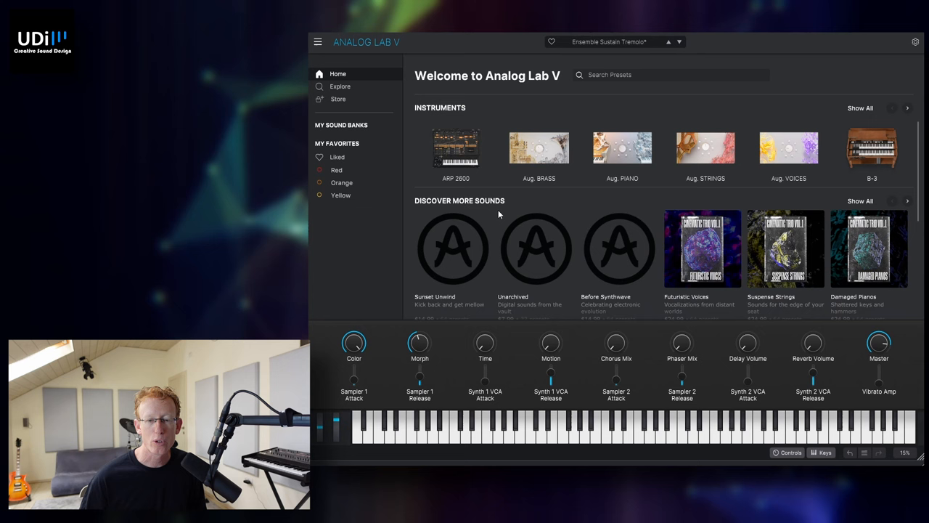
{"action": "scroll", "scroll_direction": "down", "scroll_amount": 3}
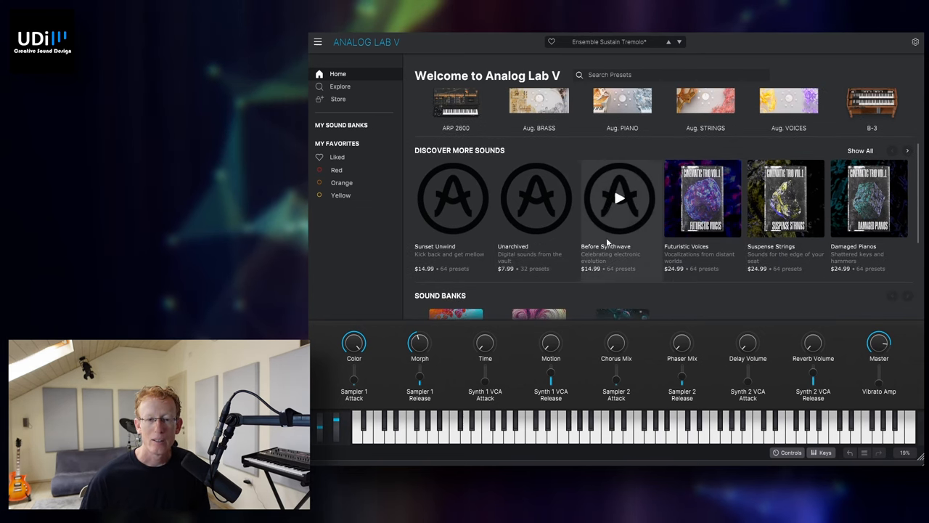
{"action": "scroll", "scroll_direction": "down", "scroll_amount": 3}
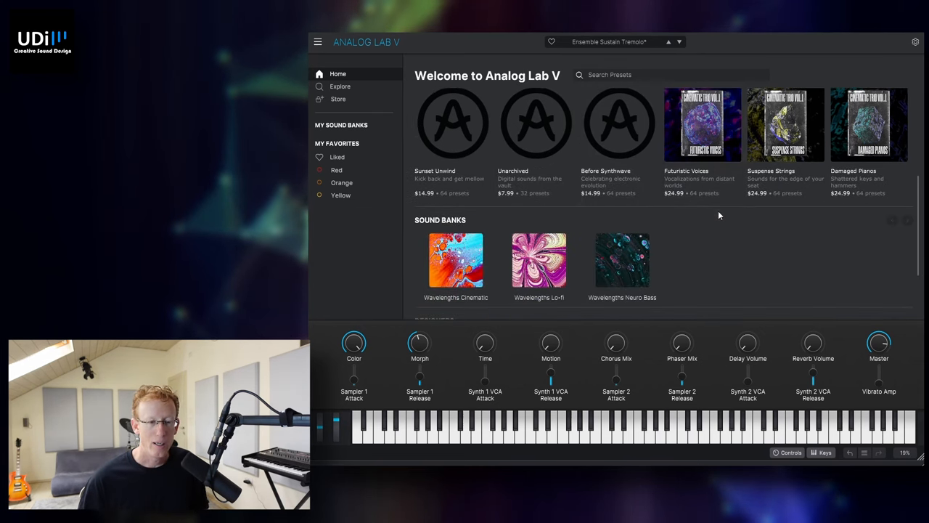
{"action": "scroll", "scroll_direction": "down", "scroll_amount": 3}
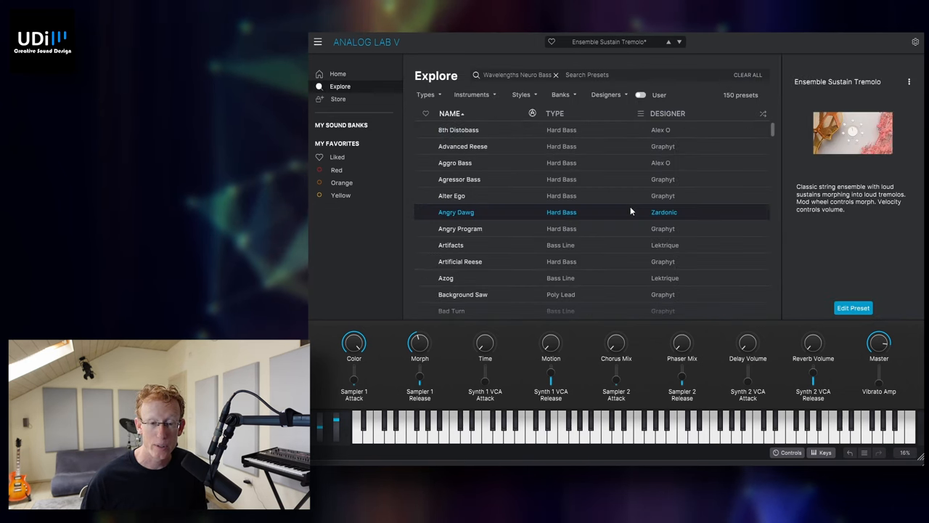
- Audition Angry Dawg, 8th Distobass and Advanced Reese, then load Aggro Bass
{"action": "double_click", "coordinate": [456, 212]}
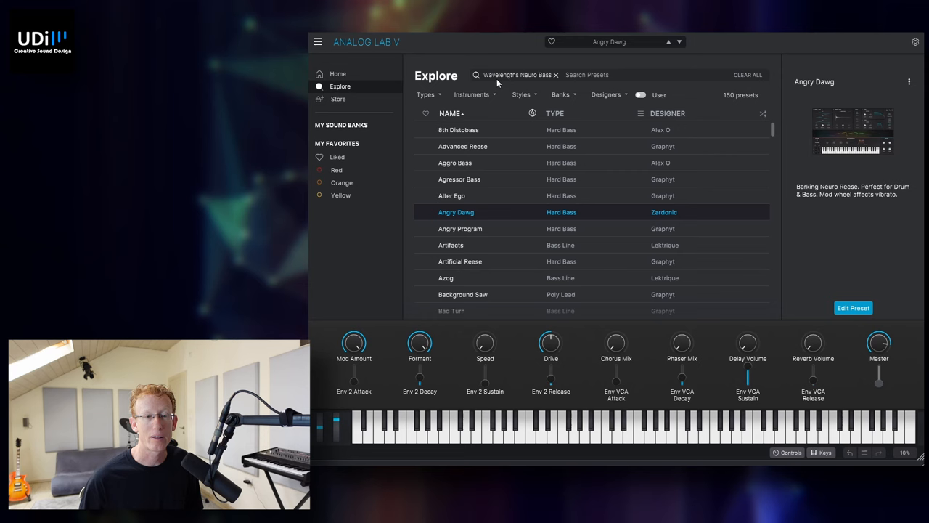
{"action": "mouse_move", "coordinate": [476, 116]}
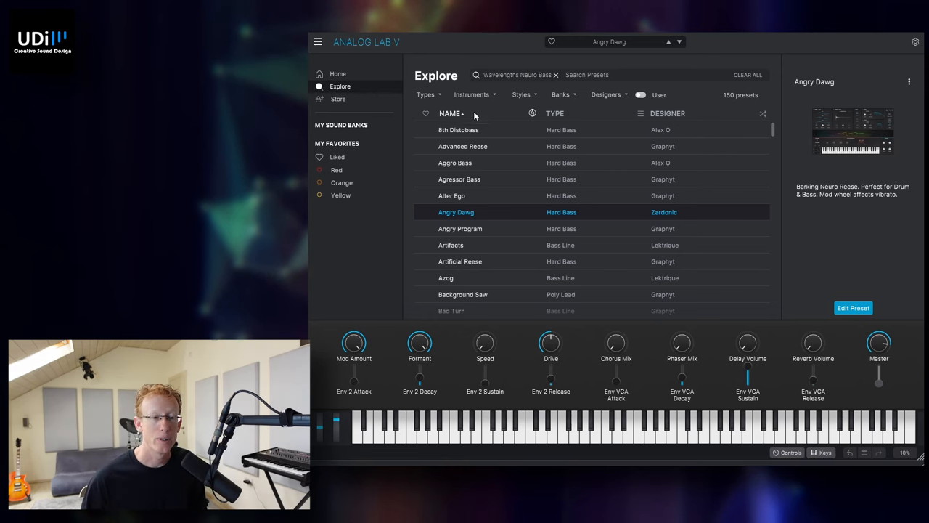
{"action": "left_click", "coordinate": [459, 130]}
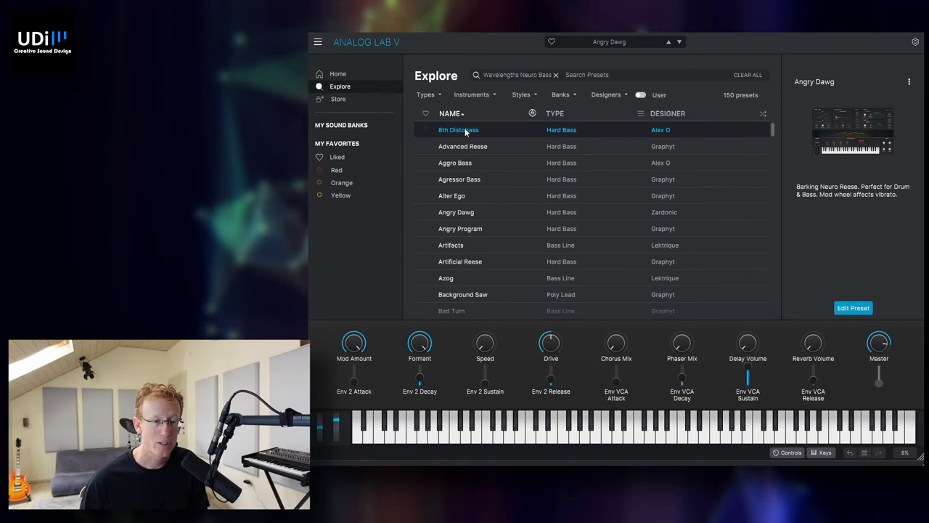
{"action": "left_click", "coordinate": [459, 129]}
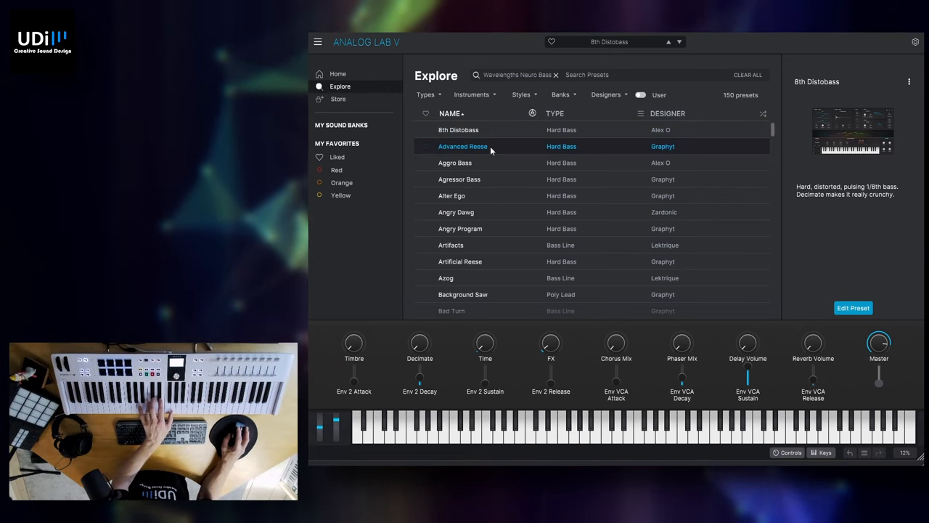
{"action": "left_click", "coordinate": [462, 146]}
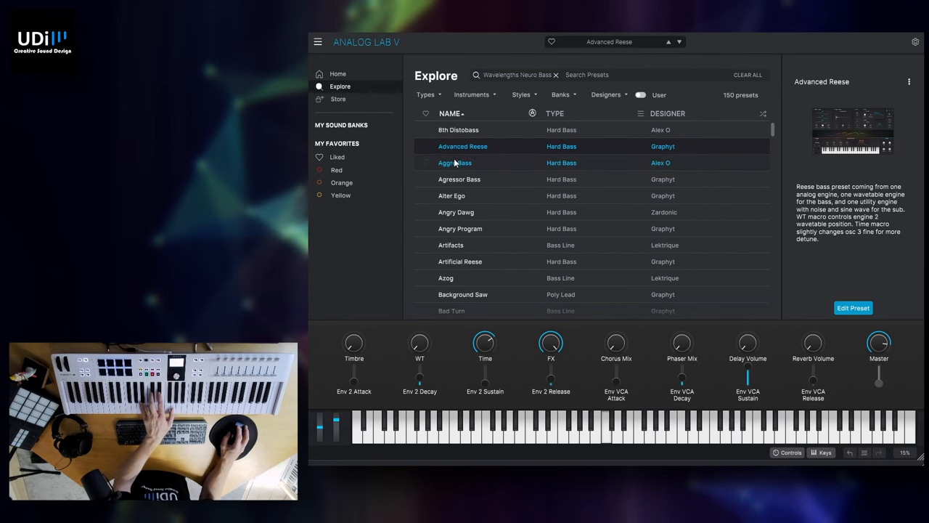
{"action": "left_click", "coordinate": [456, 162]}
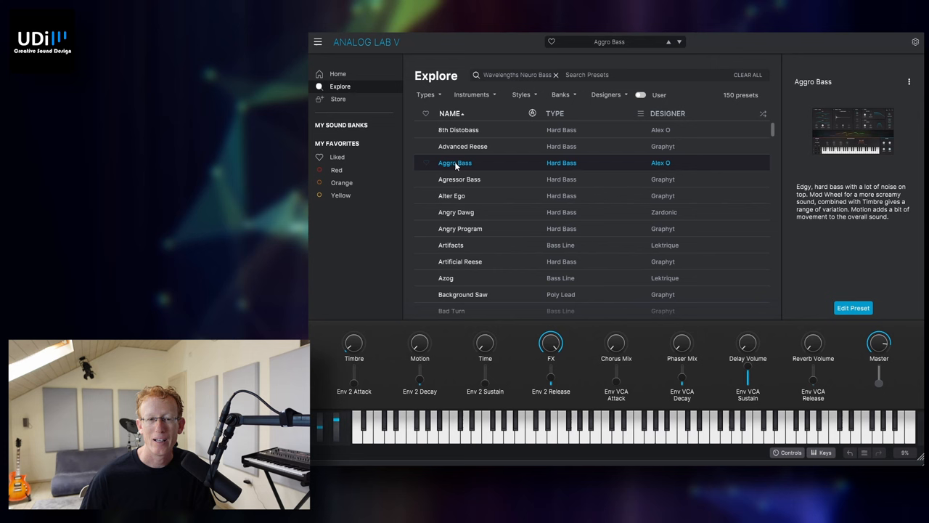
{"action": "mouse_move", "coordinate": [337, 72]}
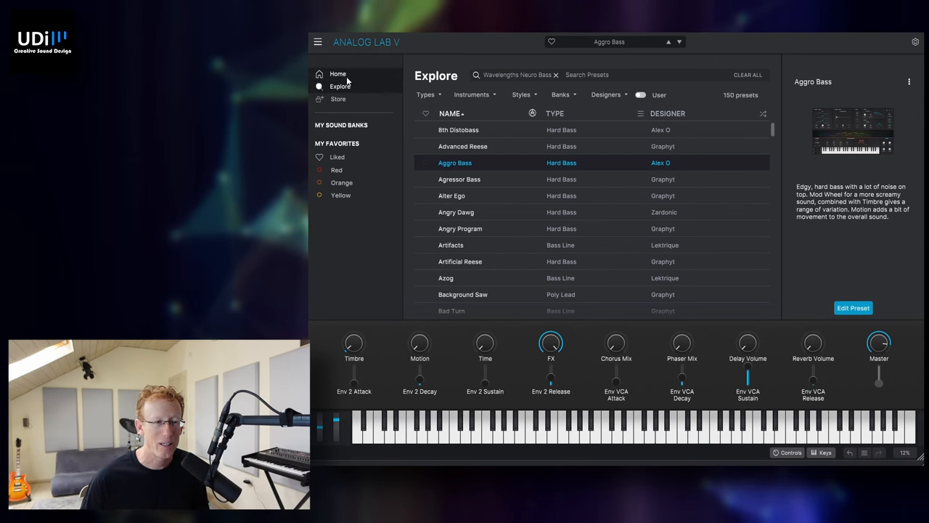
- Return to Home and show the full grid of preset designers
{"action": "left_click", "coordinate": [336, 73]}
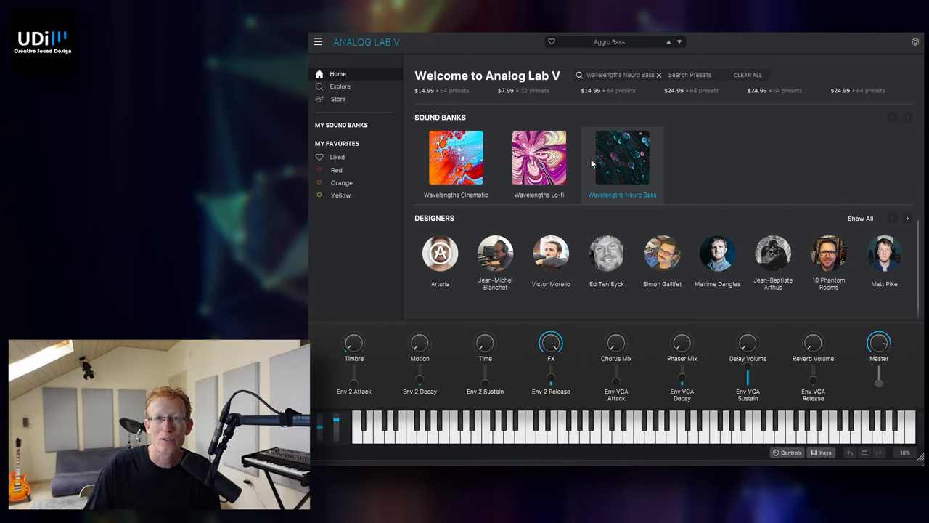
{"action": "mouse_move", "coordinate": [602, 203]}
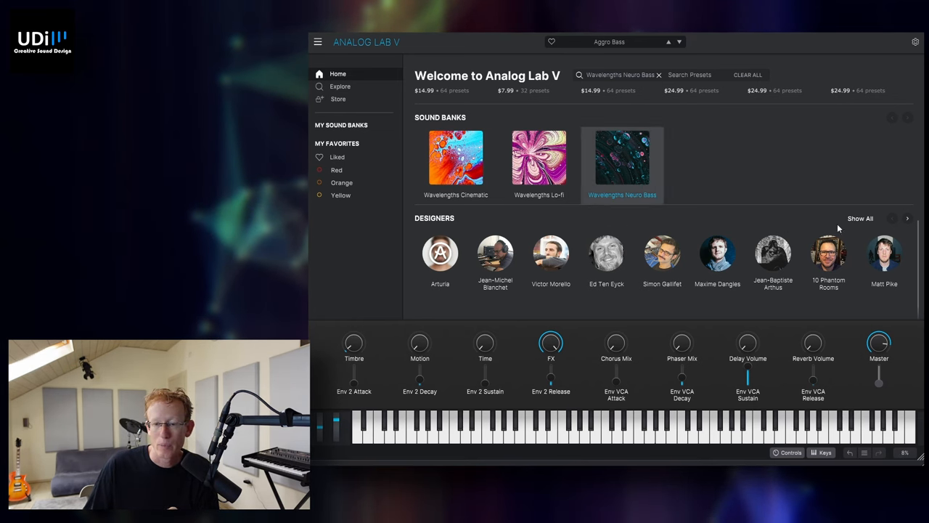
{"action": "left_click", "coordinate": [859, 218]}
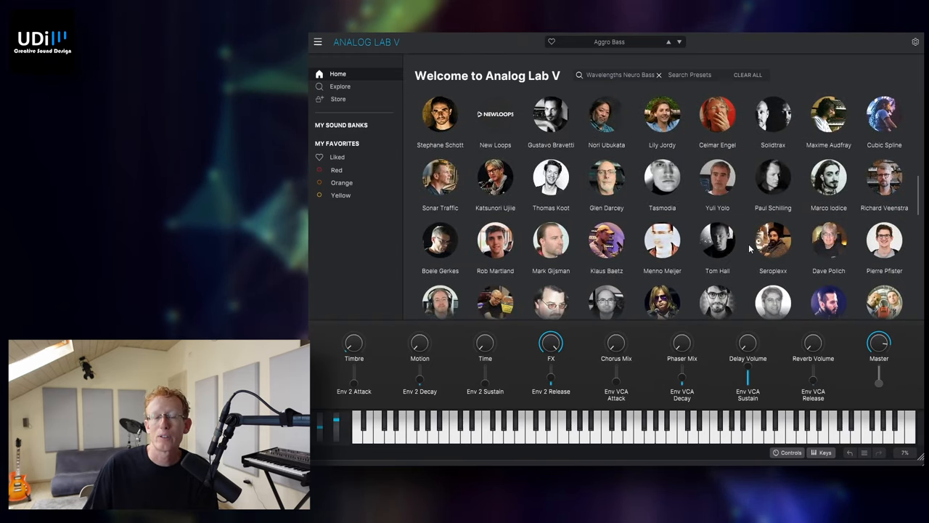
{"action": "mouse_move", "coordinate": [688, 189]}
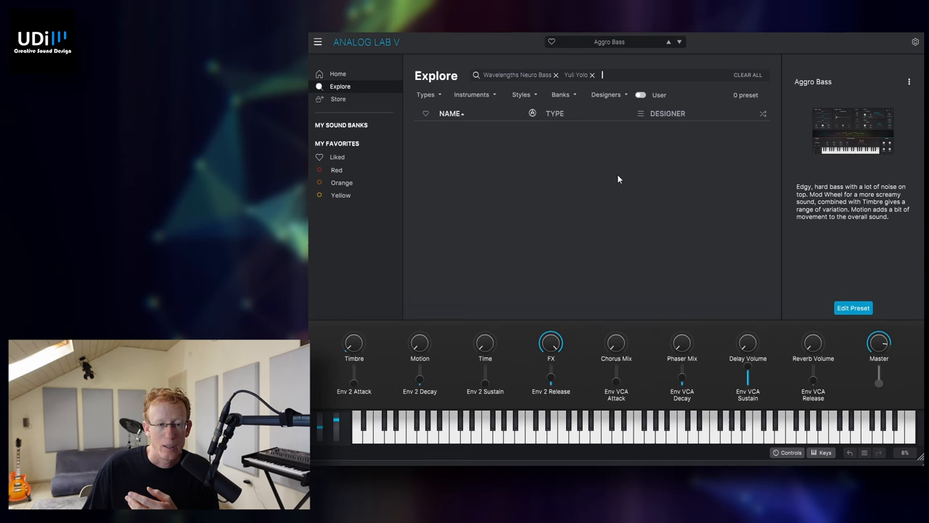
{"action": "mouse_move", "coordinate": [572, 186]}
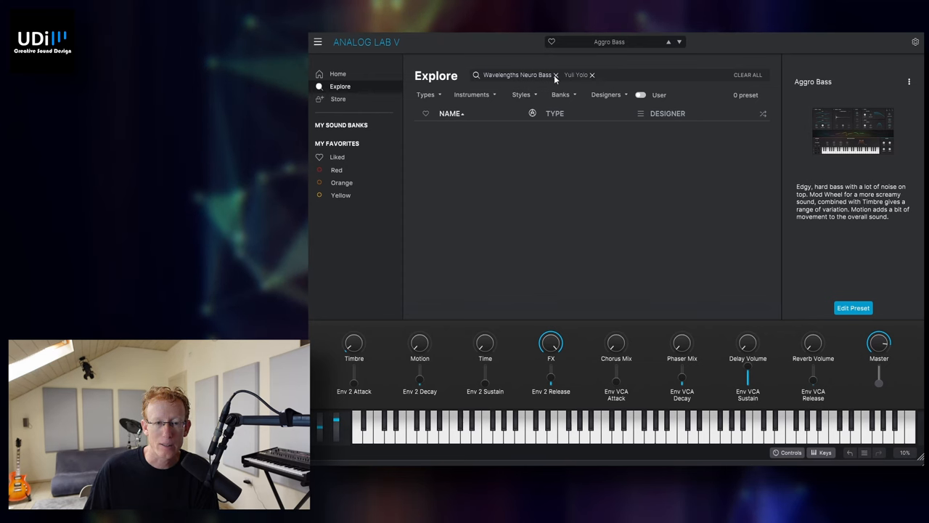
- Remove the Wavelengths Neuro Bass filter, then try Coerlia, Lost Soul and Intima
{"action": "left_click", "coordinate": [556, 76]}
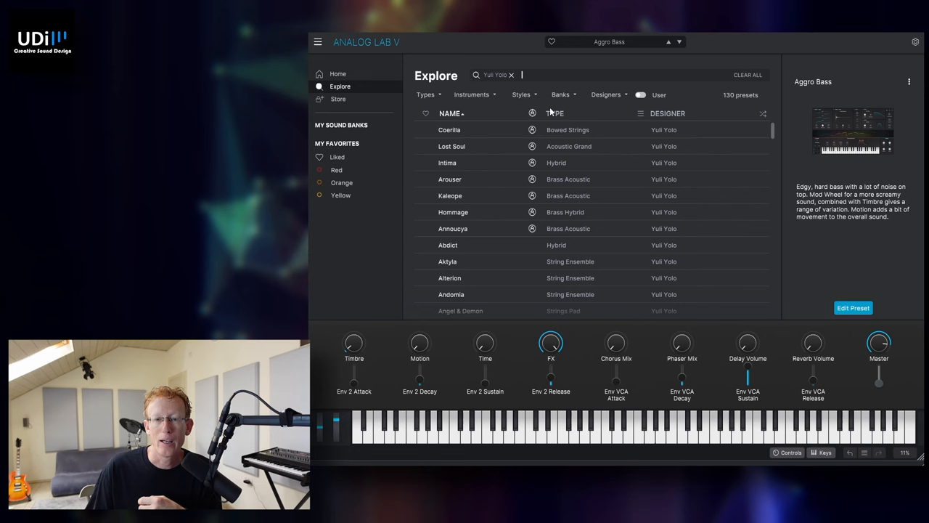
{"action": "left_click", "coordinate": [450, 129]}
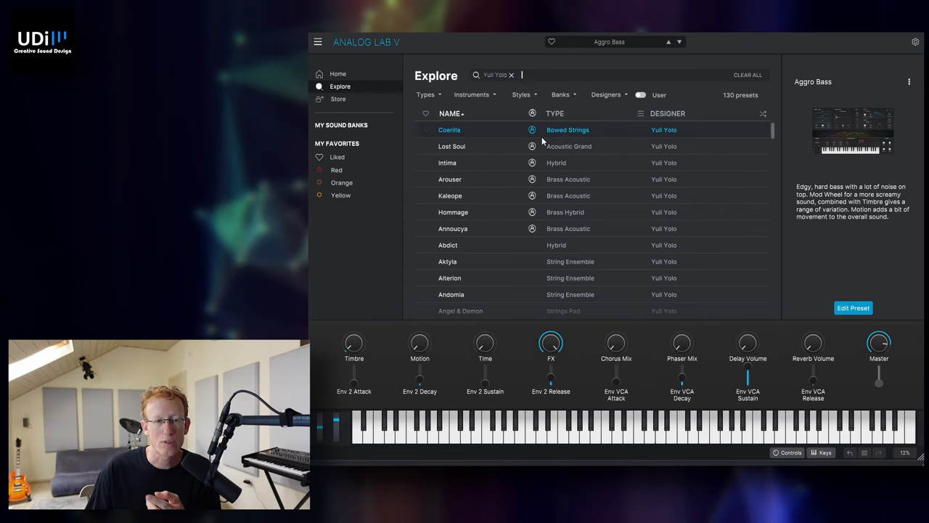
{"action": "left_click", "coordinate": [452, 145]}
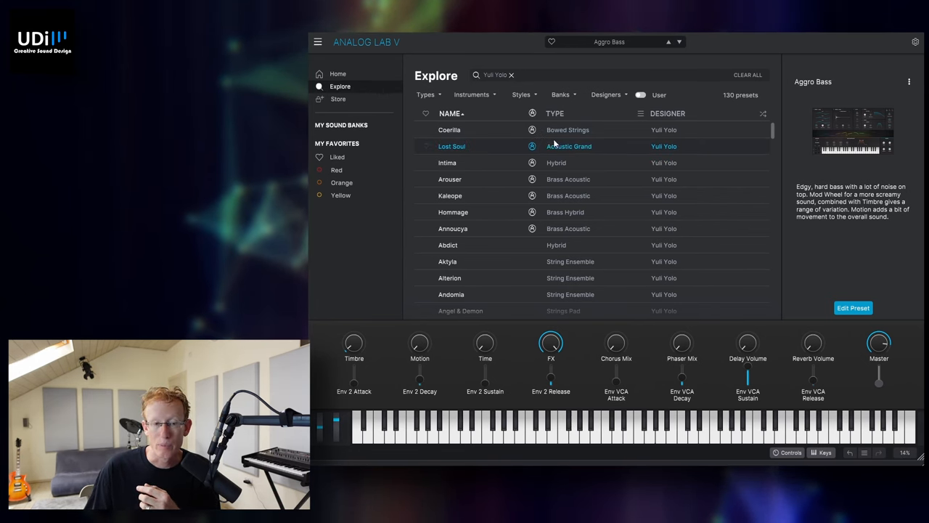
{"action": "left_click", "coordinate": [447, 163]}
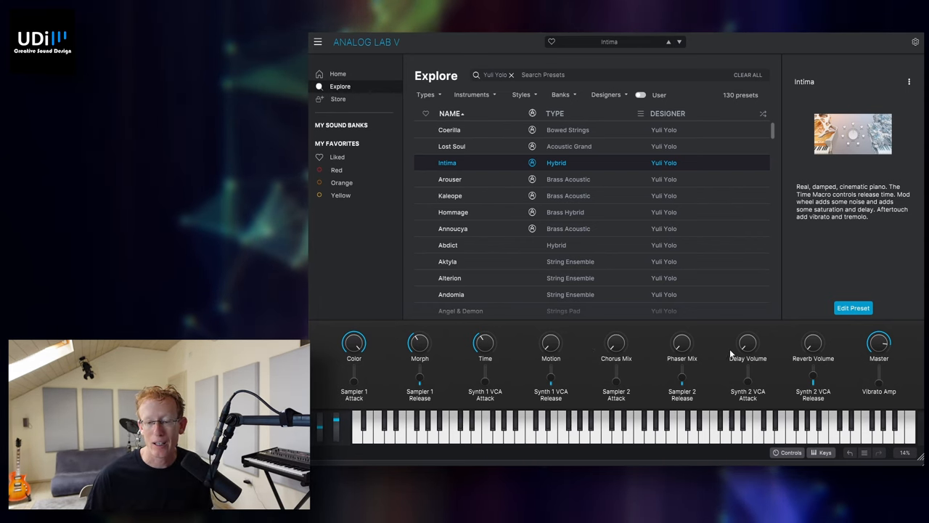
{"action": "mouse_move", "coordinate": [787, 349]}
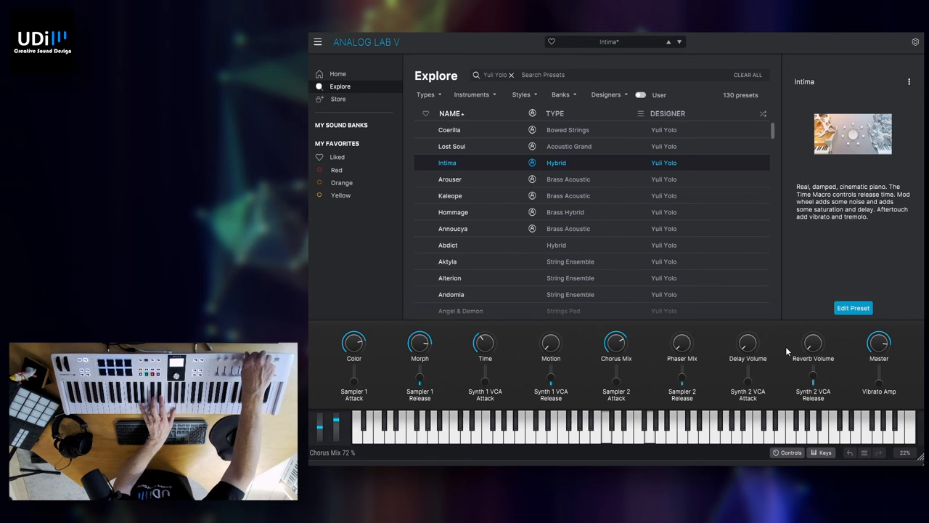
- Turn Intima's Chorus Mix macro knob up to about 72%
{"action": "left_click_drag", "start_coordinate": [616, 343], "coordinate": [616, 322]}
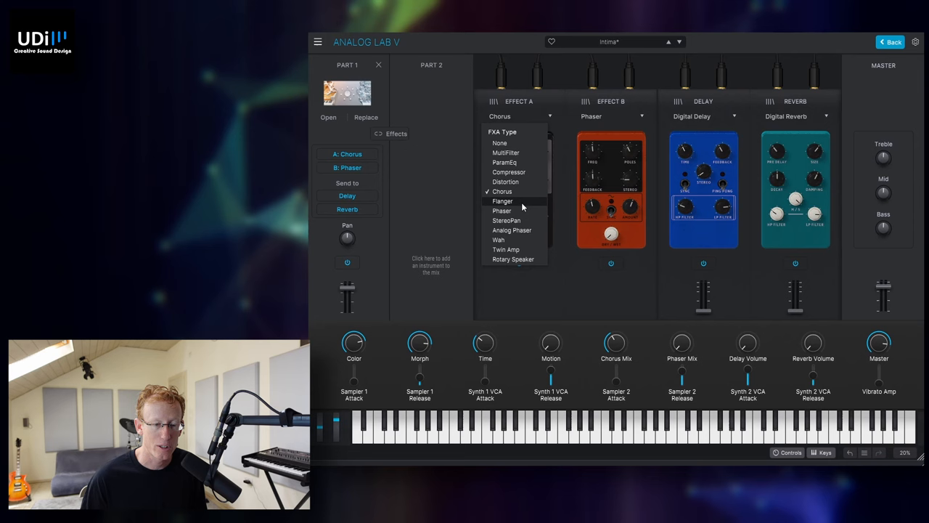
{"action": "mouse_move", "coordinate": [514, 258]}
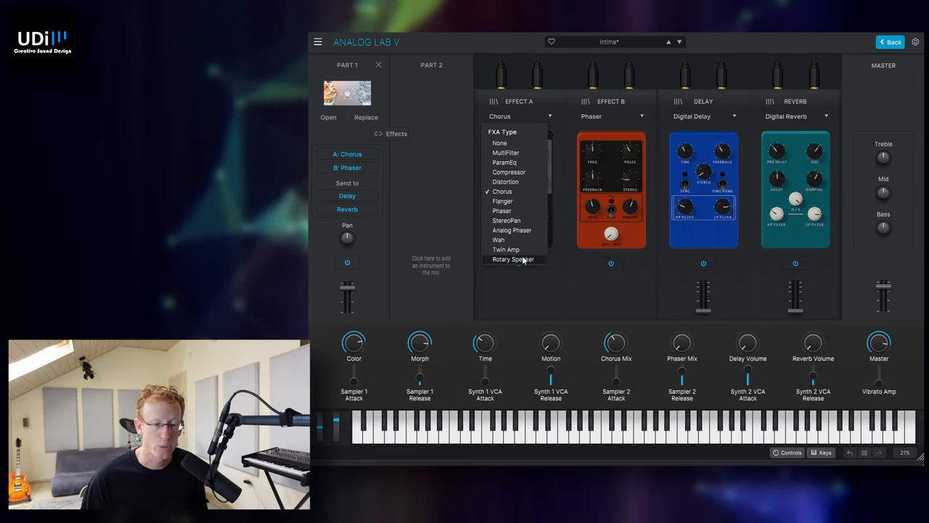
- Make Effect A a Rotary Speaker and list the choices for the second effect
{"action": "left_click", "coordinate": [513, 259]}
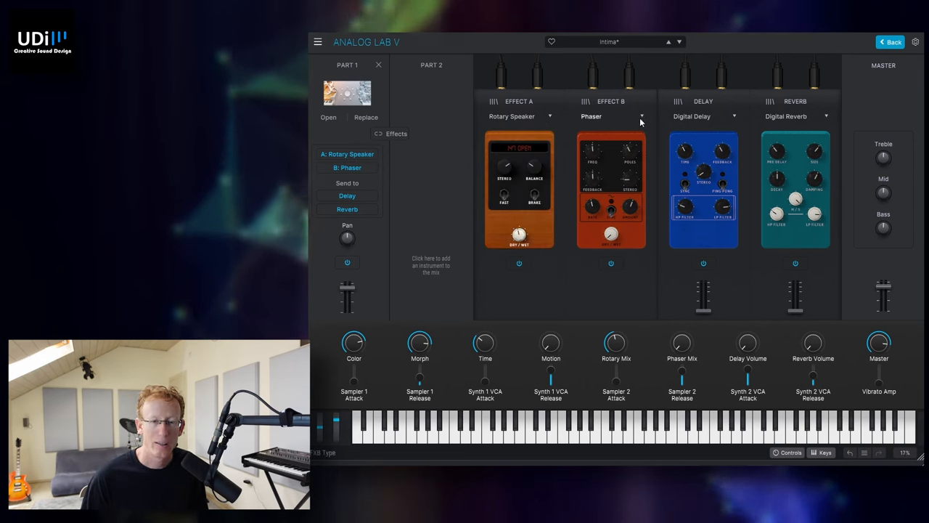
{"action": "left_click", "coordinate": [640, 116]}
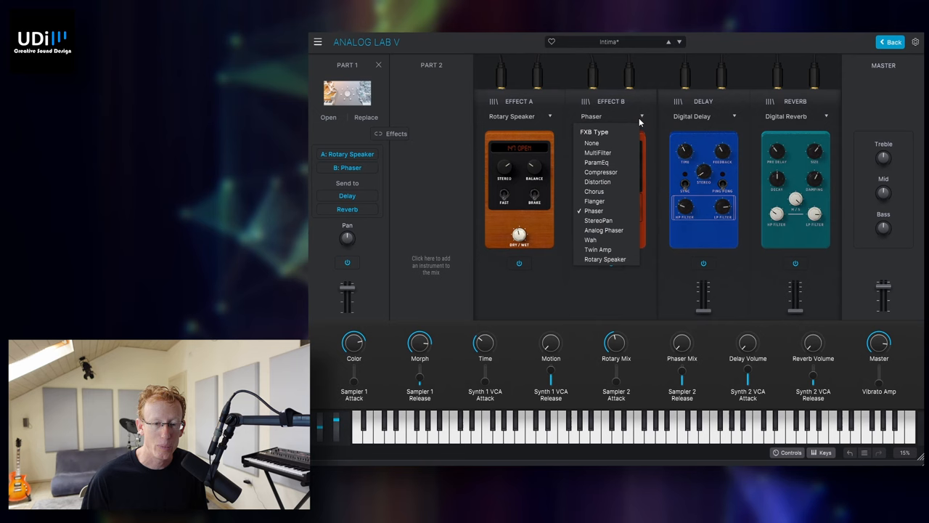
{"action": "mouse_move", "coordinate": [613, 201]}
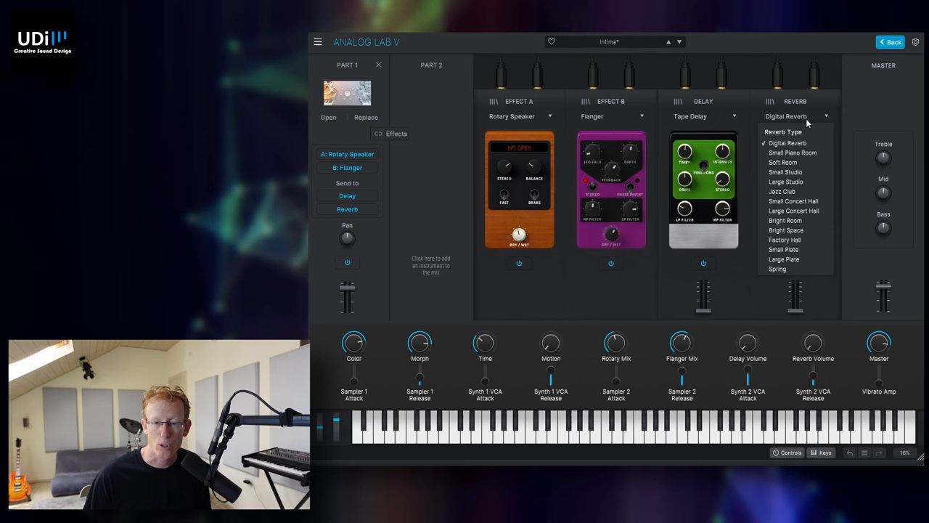
- Switch the reverb to Factory Hall, adjust the Delay send level, and return to Home
{"action": "left_click", "coordinate": [784, 240]}
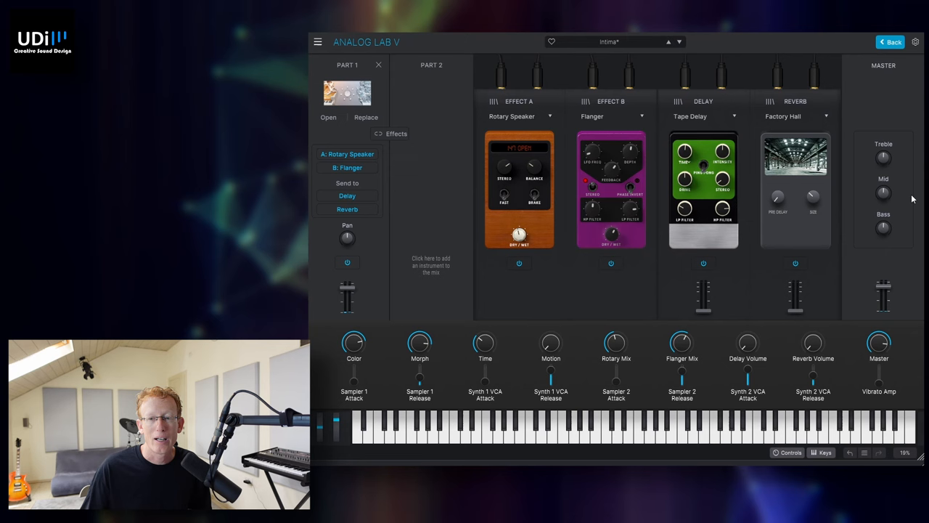
{"action": "mouse_move", "coordinate": [883, 157]}
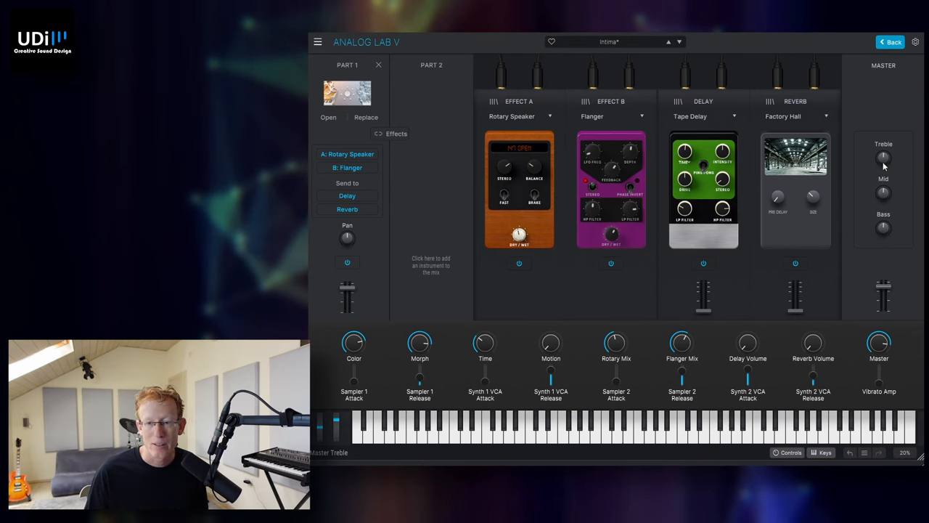
{"action": "mouse_move", "coordinate": [882, 157]}
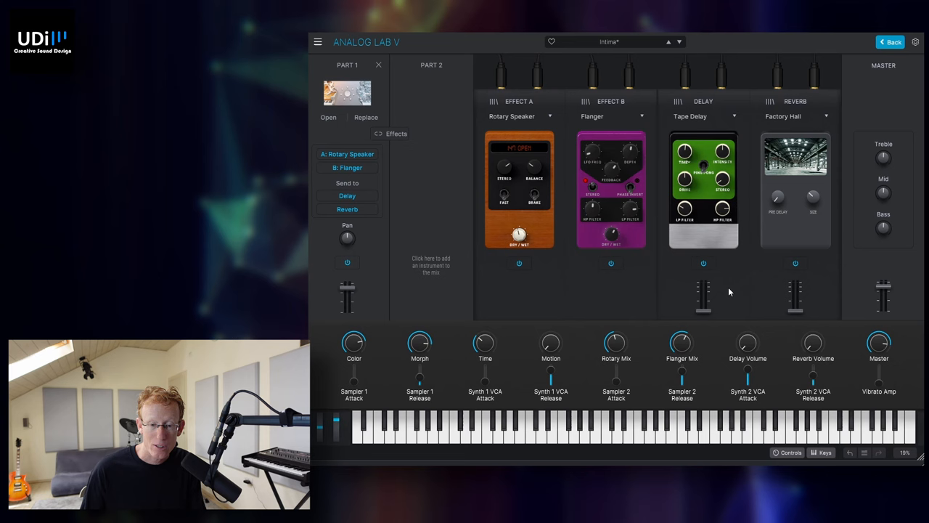
{"action": "left_click_drag", "start_coordinate": [702, 293], "coordinate": [702, 297]}
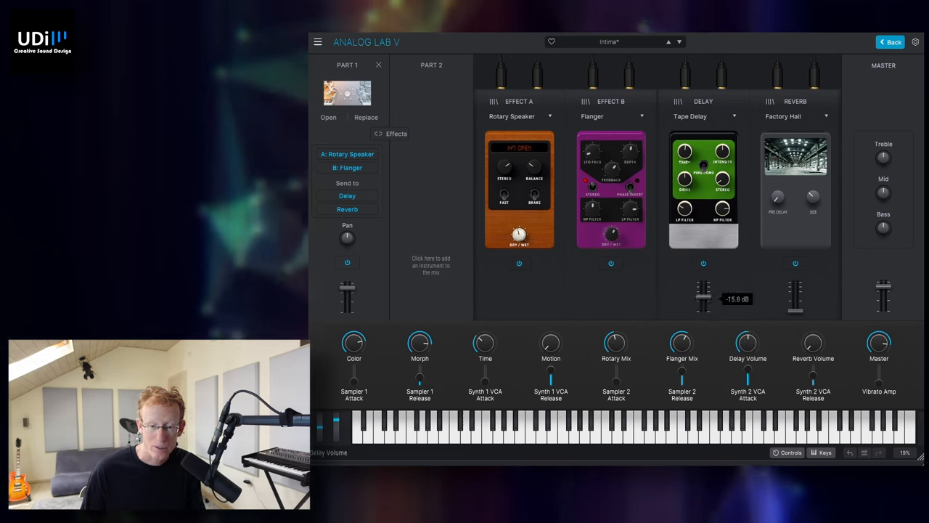
{"action": "left_click_drag", "start_coordinate": [796, 299], "coordinate": [795, 299]}
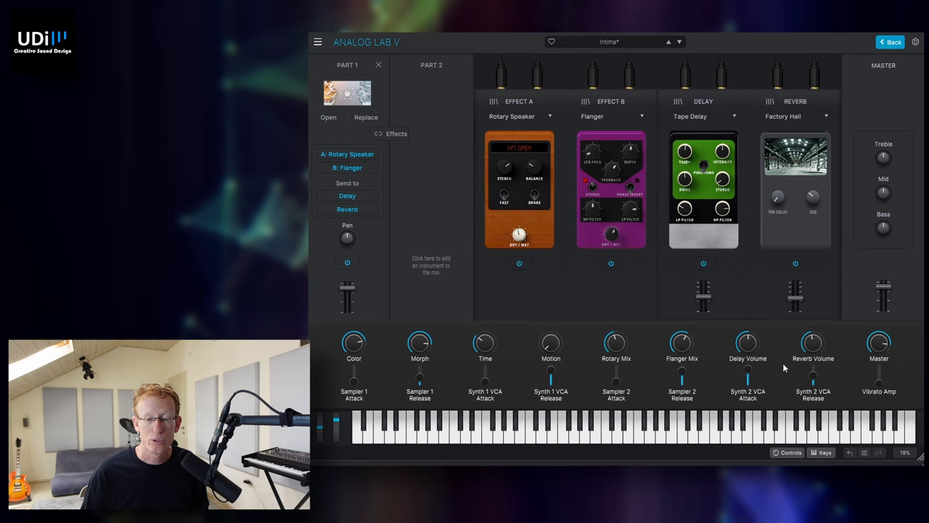
{"action": "mouse_move", "coordinate": [793, 347]}
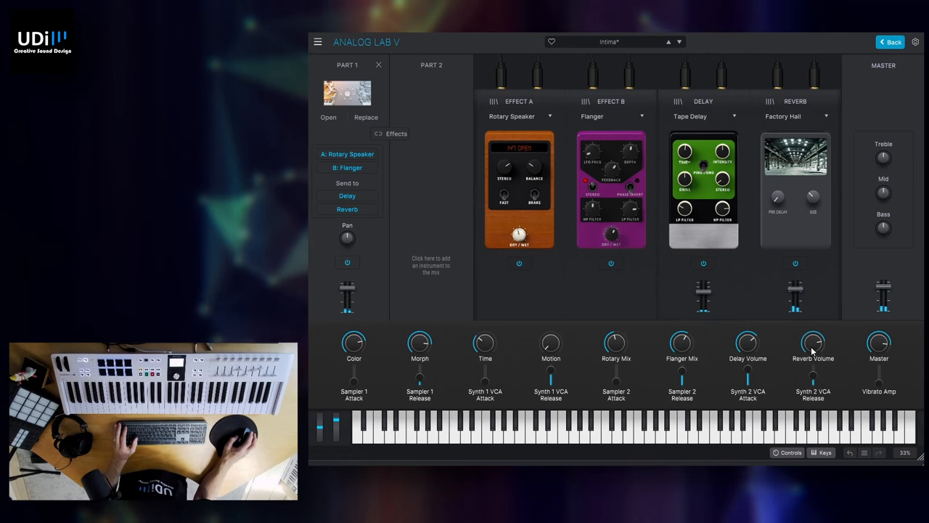
{"action": "left_click", "coordinate": [890, 41]}
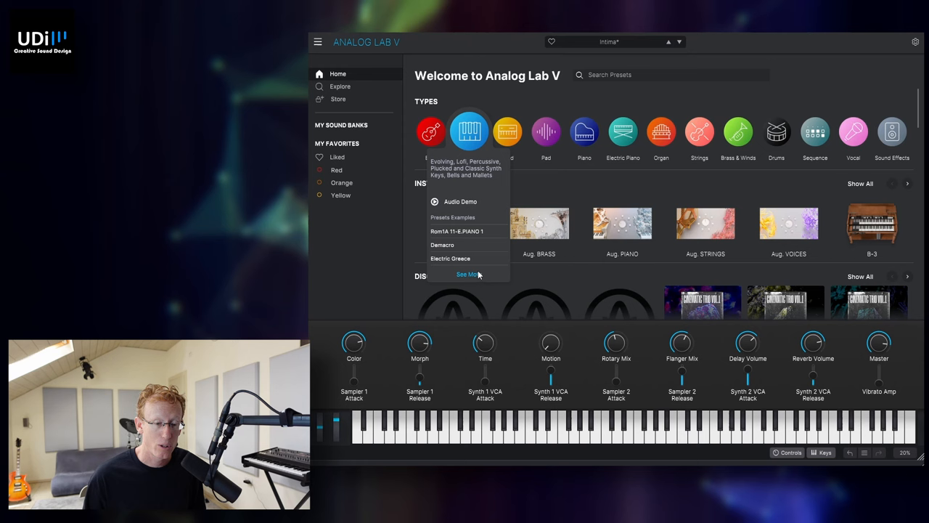
- Load the Electric Greece preset from the Keys example list
{"action": "left_click", "coordinate": [456, 231]}
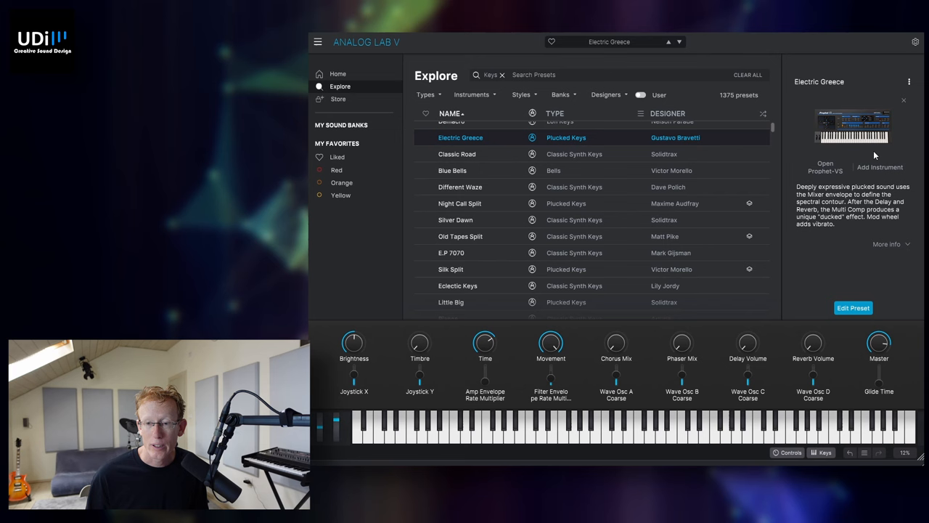
- Add a second instrument part to Electric Greece, narrowing the choices to Pigments presets
{"action": "left_click", "coordinate": [880, 167]}
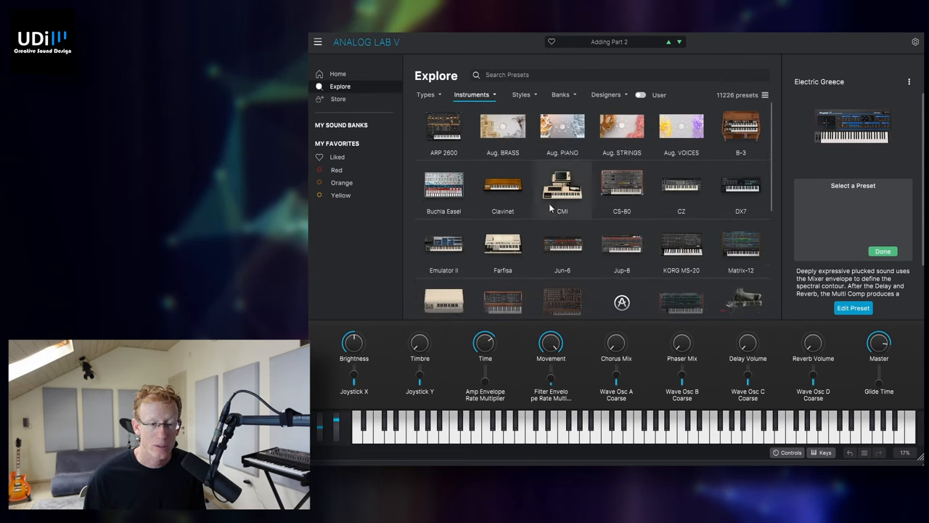
{"action": "scroll", "scroll_direction": "down", "scroll_amount": 3}
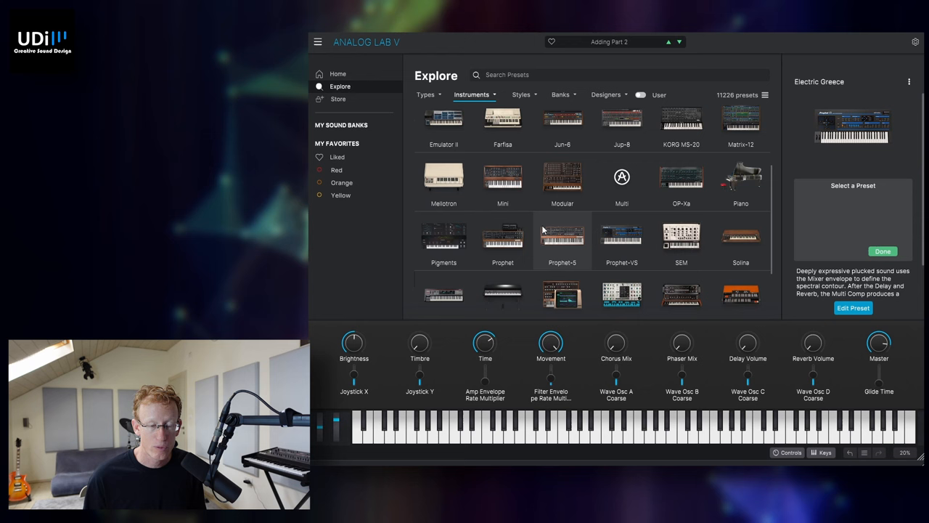
{"action": "left_click", "coordinate": [444, 235]}
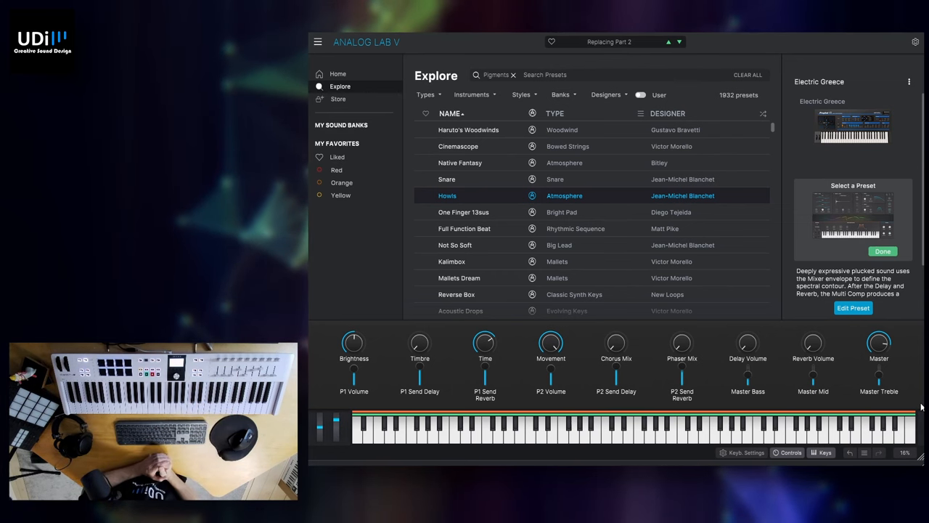
- Return Home and choose Save Preset As from the main menu
{"action": "left_click", "coordinate": [337, 72]}
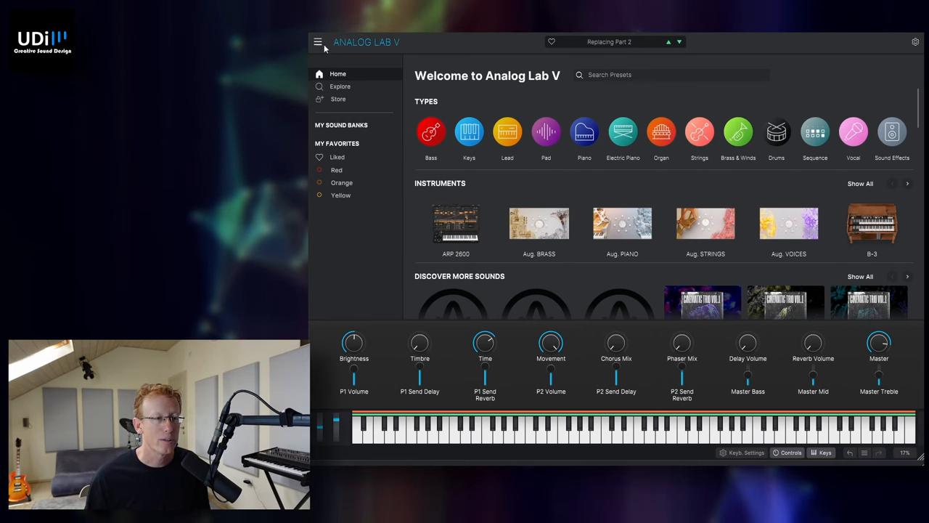
{"action": "left_click", "coordinate": [318, 40]}
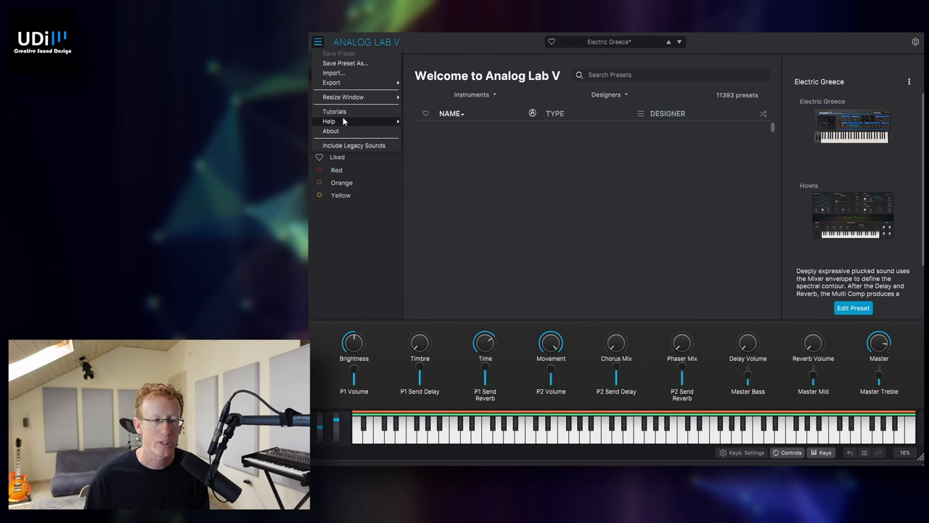
{"action": "left_click", "coordinate": [318, 41]}
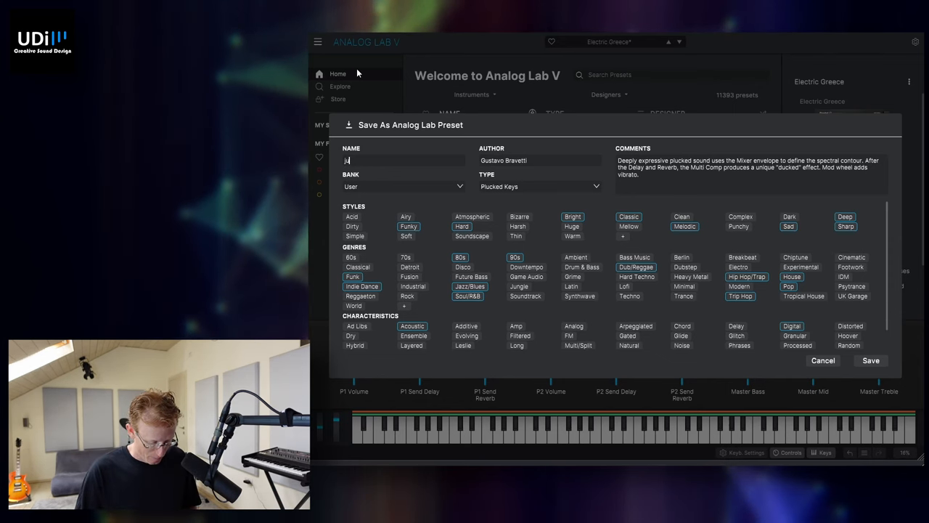
- Save the preset as 'just test' by author 'udi' with the comment 'cool sound'
{"action": "type", "text": "just test"}
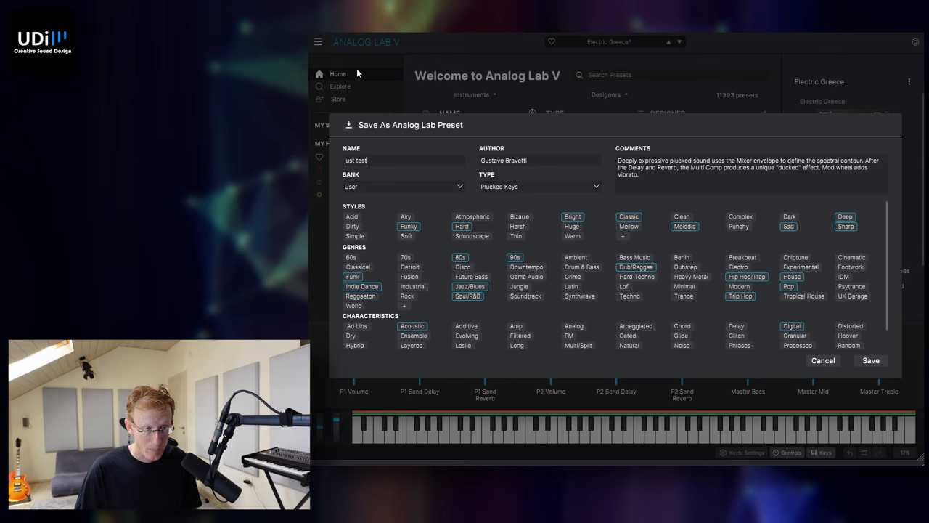
{"action": "mouse_move", "coordinate": [355, 197]}
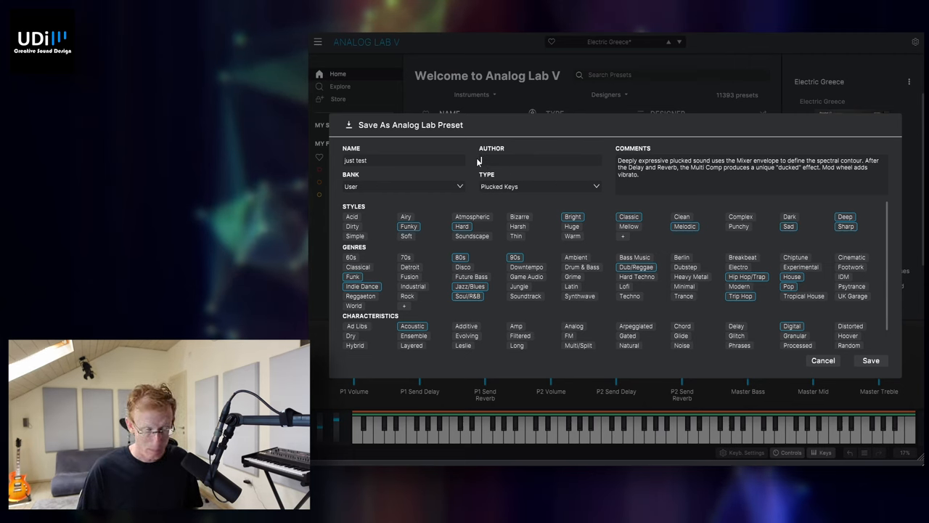
{"action": "type", "text": "udi"}
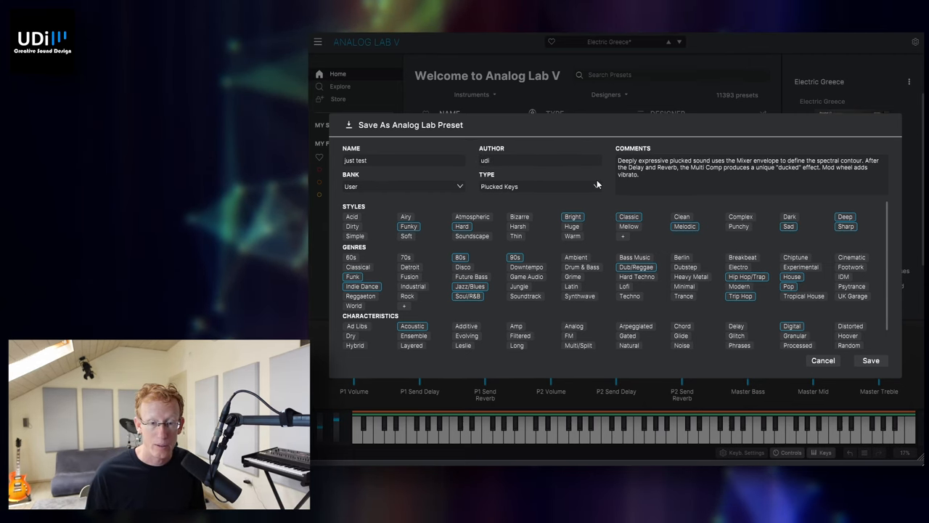
{"action": "left_click", "coordinate": [747, 167]}
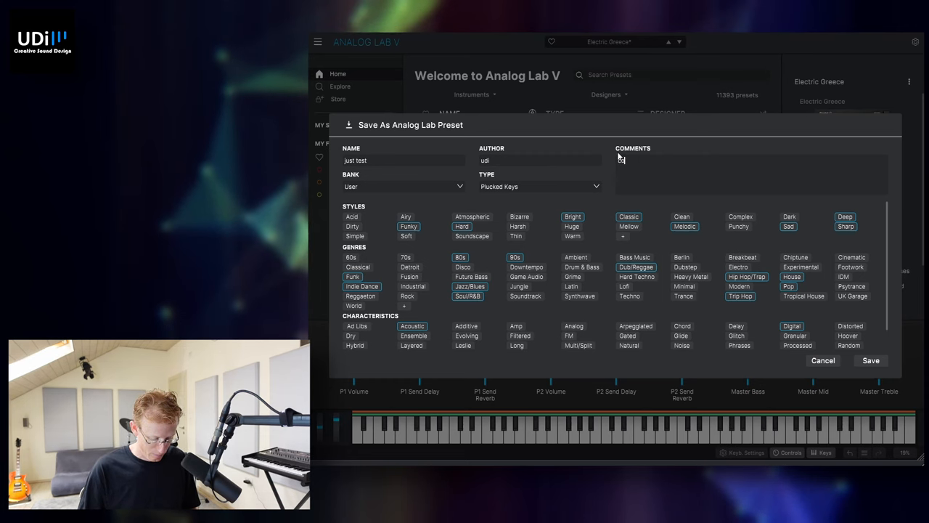
{"action": "type", "text": "cool sound"}
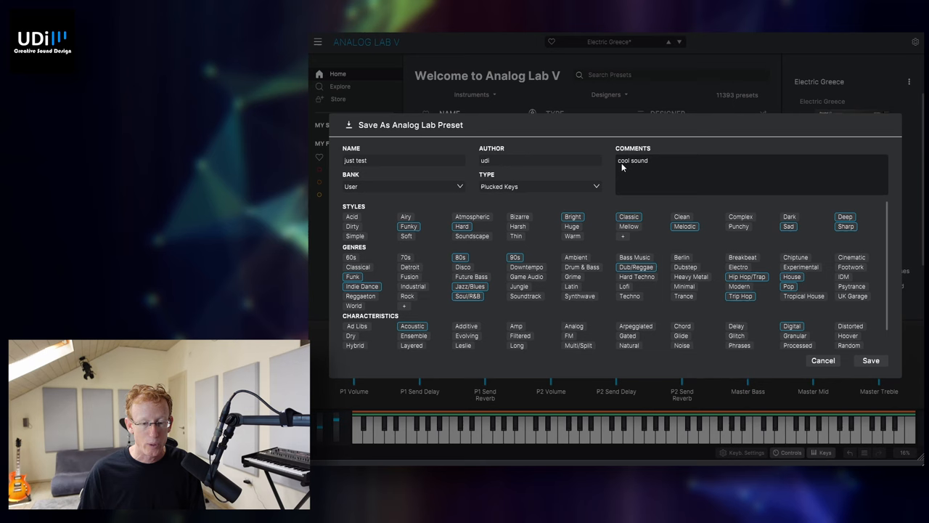
{"action": "mouse_move", "coordinate": [661, 212]}
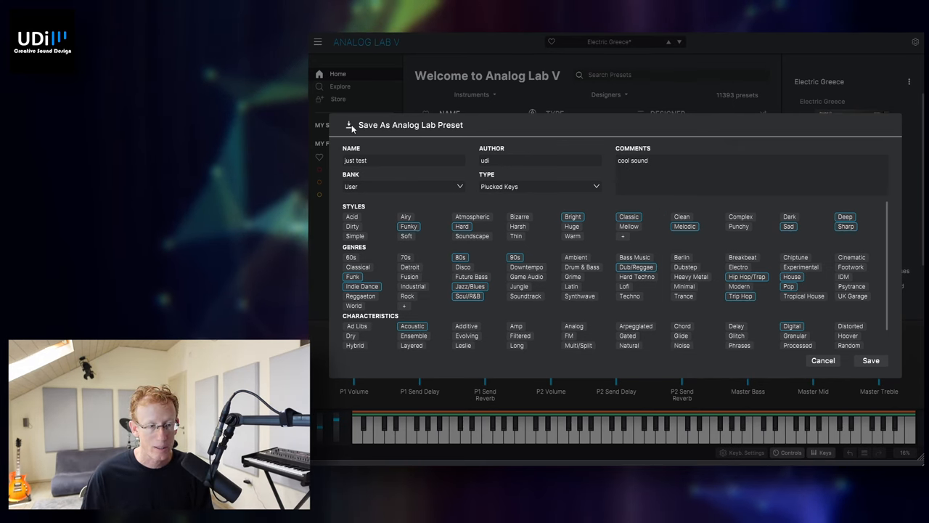
{"action": "scroll", "scroll_direction": "down", "scroll_amount": 3}
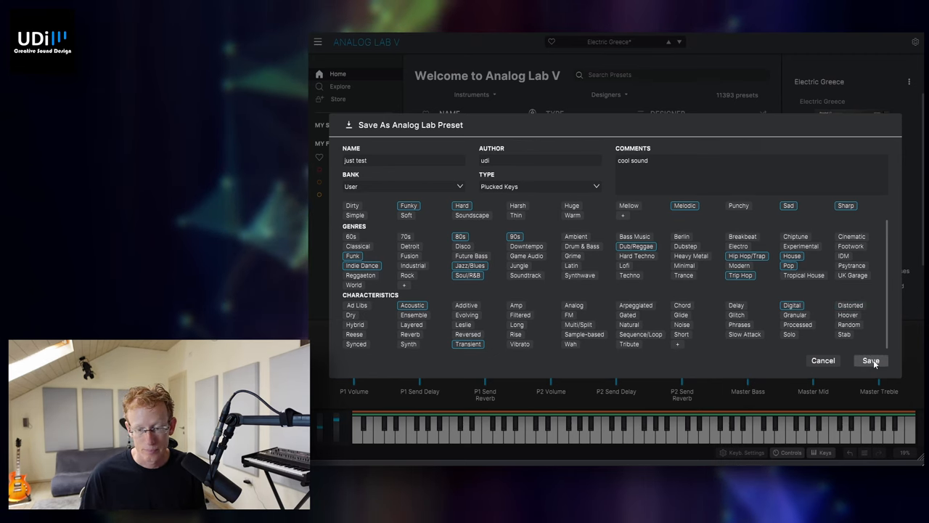
{"action": "left_click", "coordinate": [871, 360]}
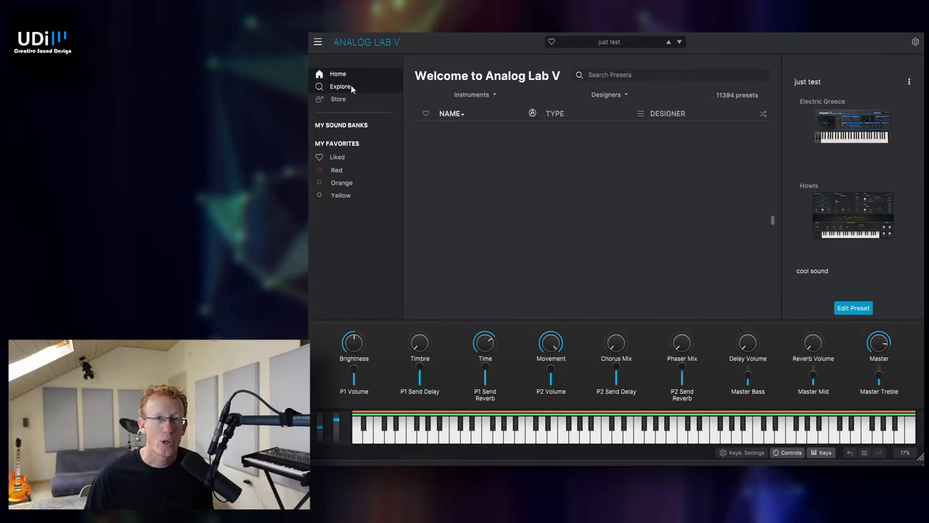
- Filter the Explore browser to the User bank, revealing 'just test' beside Default Udi
{"action": "left_click", "coordinate": [340, 85]}
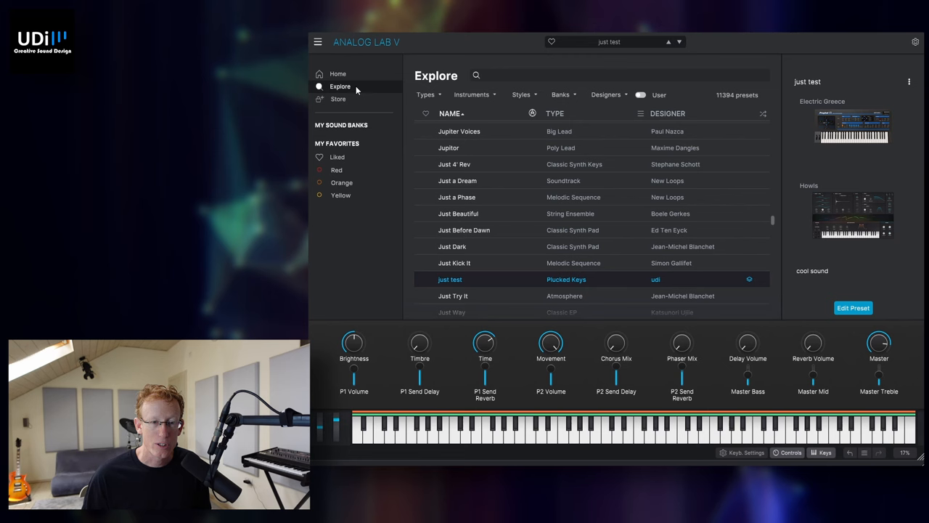
{"action": "scroll", "scroll_direction": "down", "scroll_amount": 3}
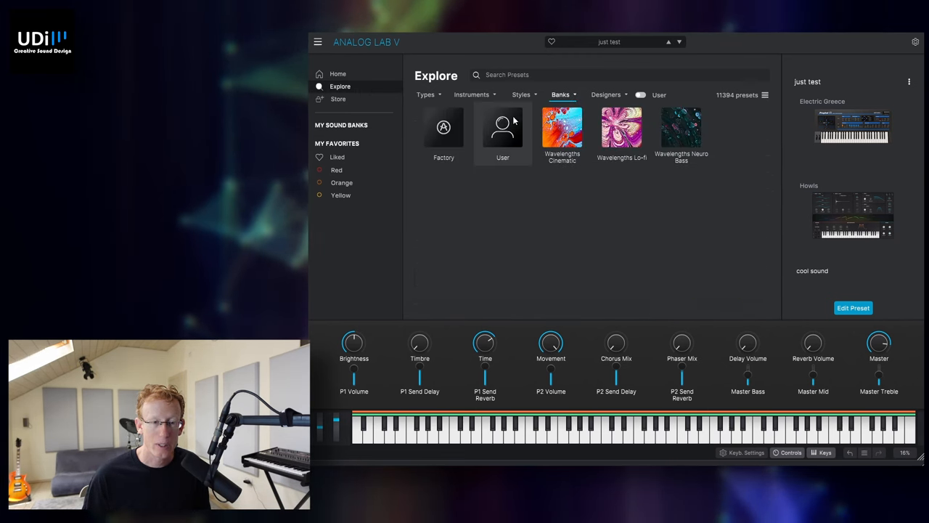
{"action": "left_click", "coordinate": [502, 130]}
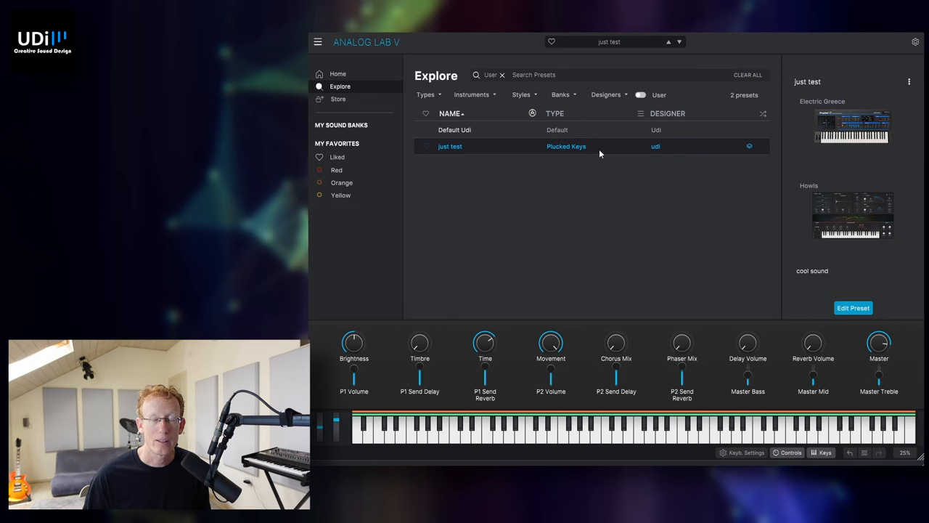